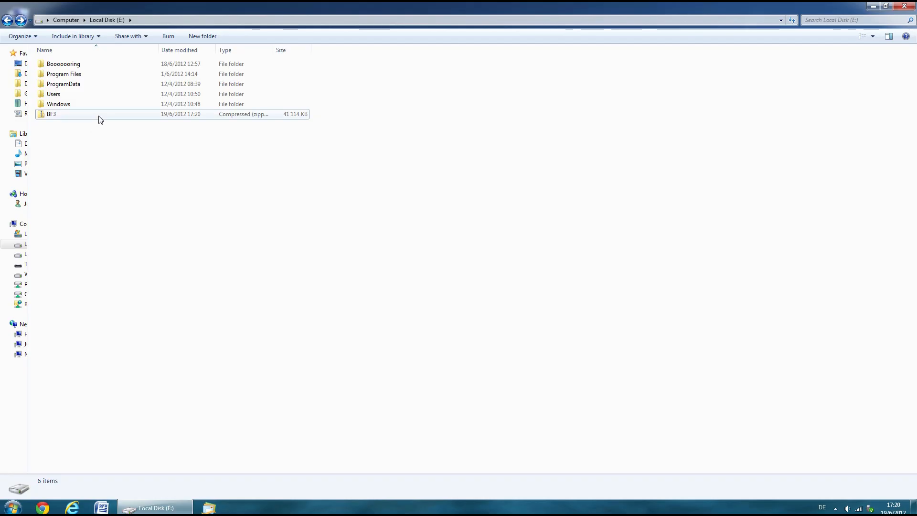
# - Extract the BF3 zip archive so its five template files appear in a folder
pyautogui.rightClick(50, 114)
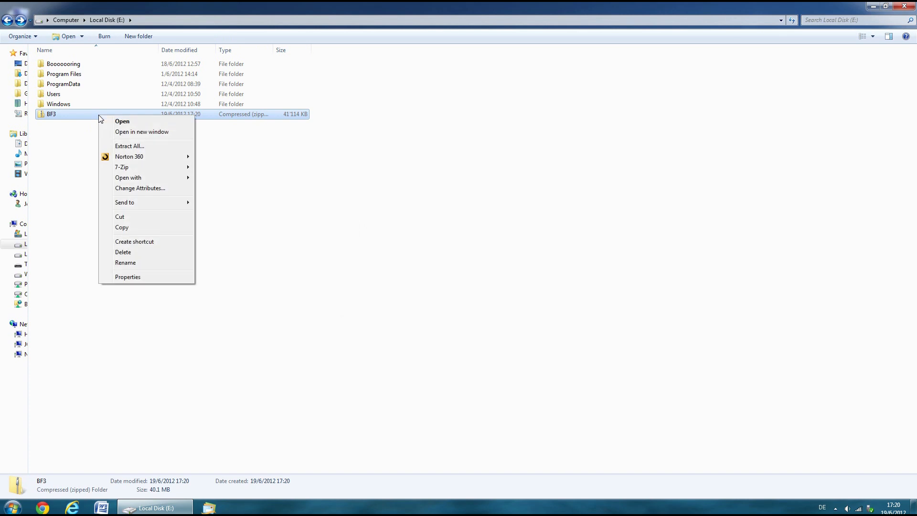
pyautogui.click(129, 145)
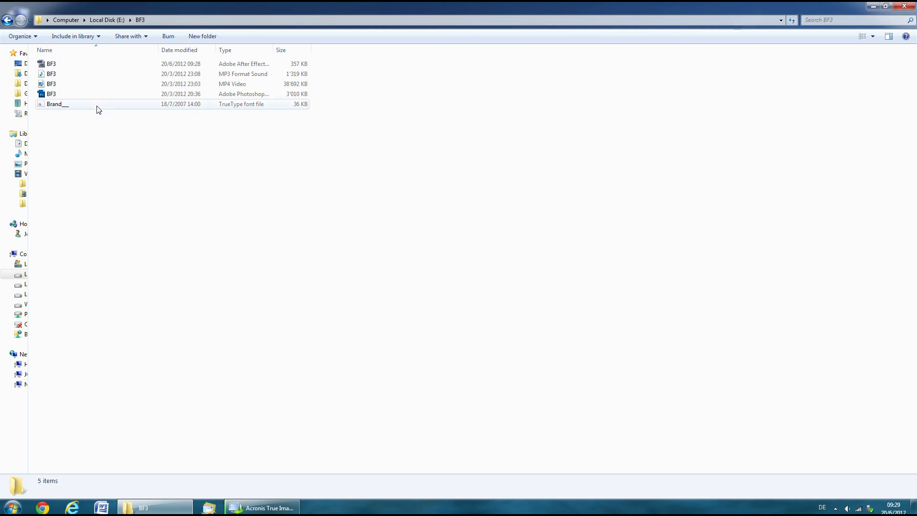
# - Install the Brandish TrueType font from the template and dismiss Font Viewer
pyautogui.doubleClick(55, 103)
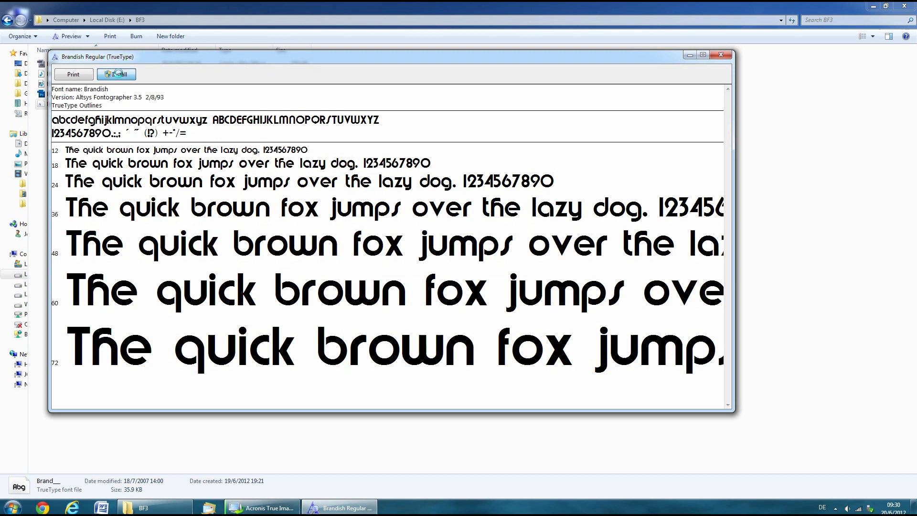
pyautogui.click(117, 74)
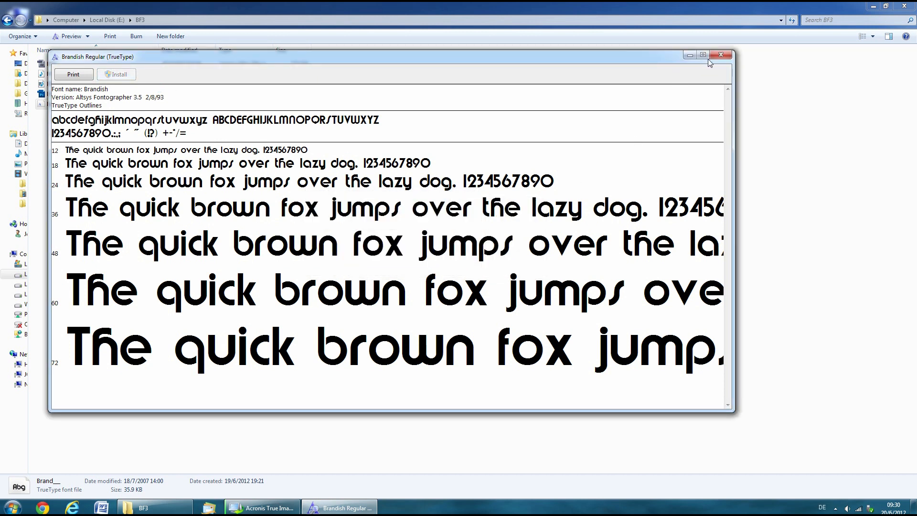
pyautogui.click(721, 55)
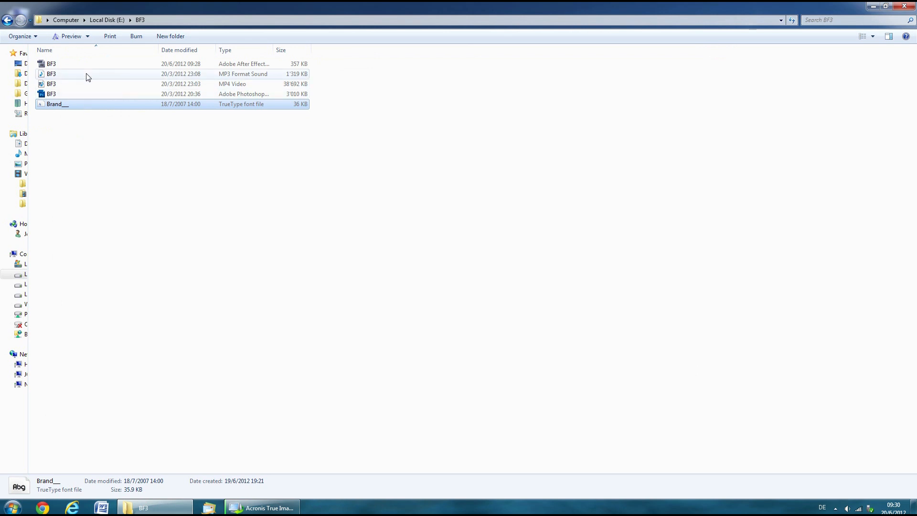
# - Load the BF3 .aep project into Adobe After Effects CS5.5
pyautogui.click(52, 64)
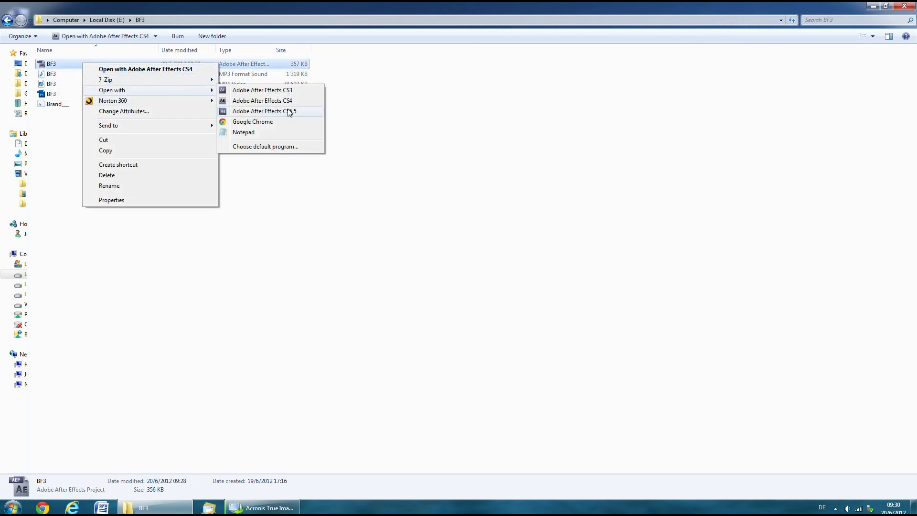
pyautogui.click(264, 111)
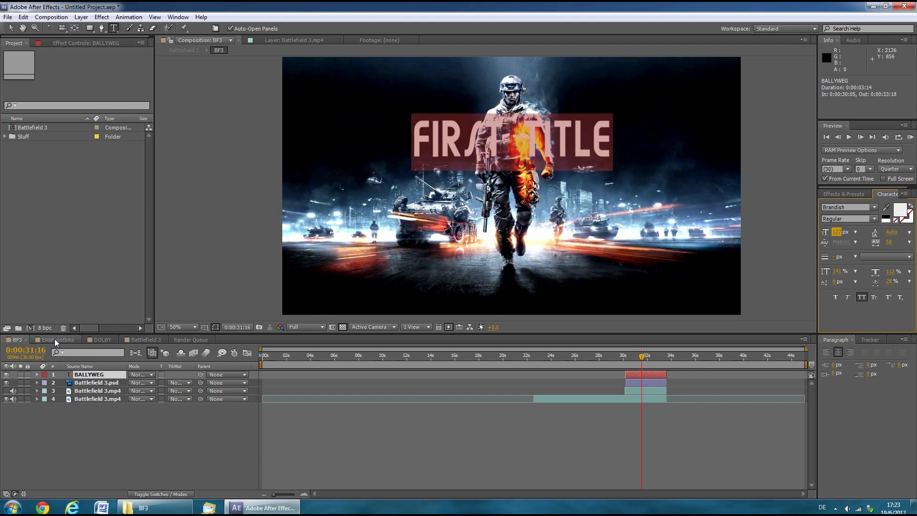
# - Show the EA&Frostbite composition and retitle BALLYBITE 2 as ANYTHINGBITE 2
pyautogui.click(56, 339)
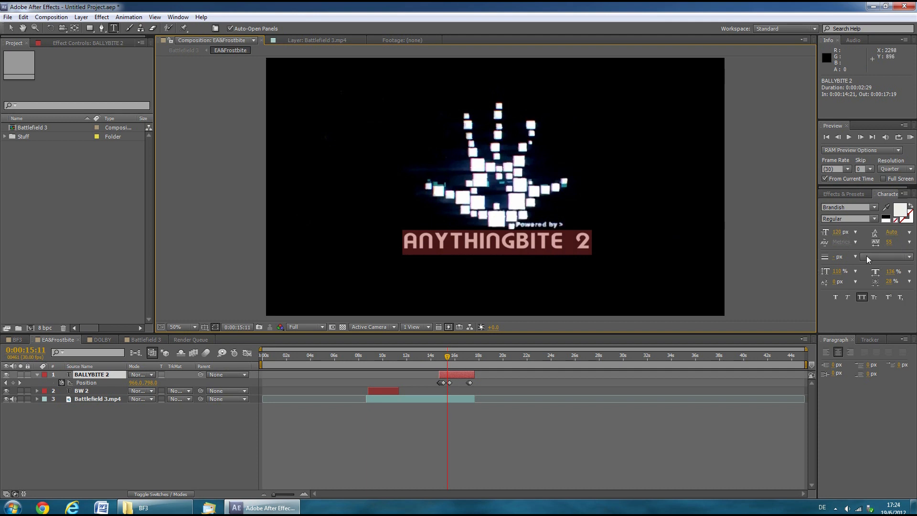
pyautogui.moveTo(386, 363)
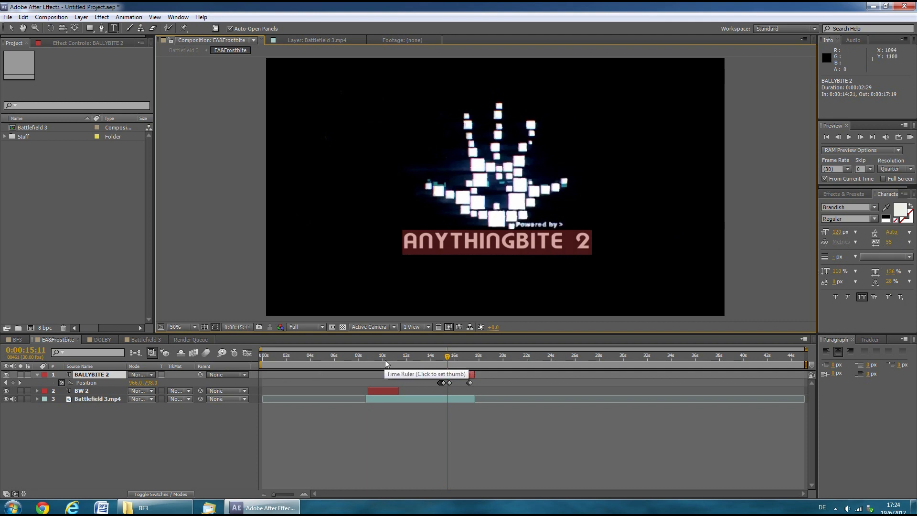
# - Move to about 9s and retype the BW 2 circular logo layer as LOL
pyautogui.click(378, 355)
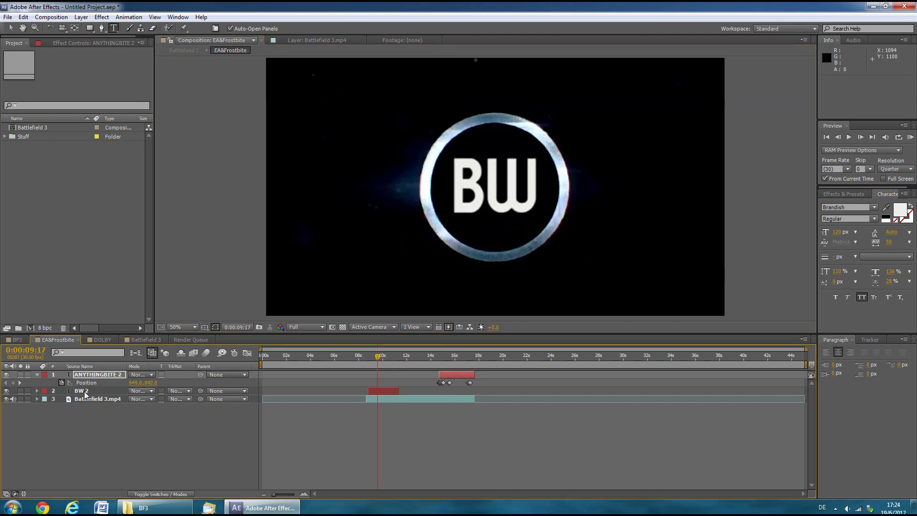
pyautogui.click(82, 391)
pyautogui.write('LOL')
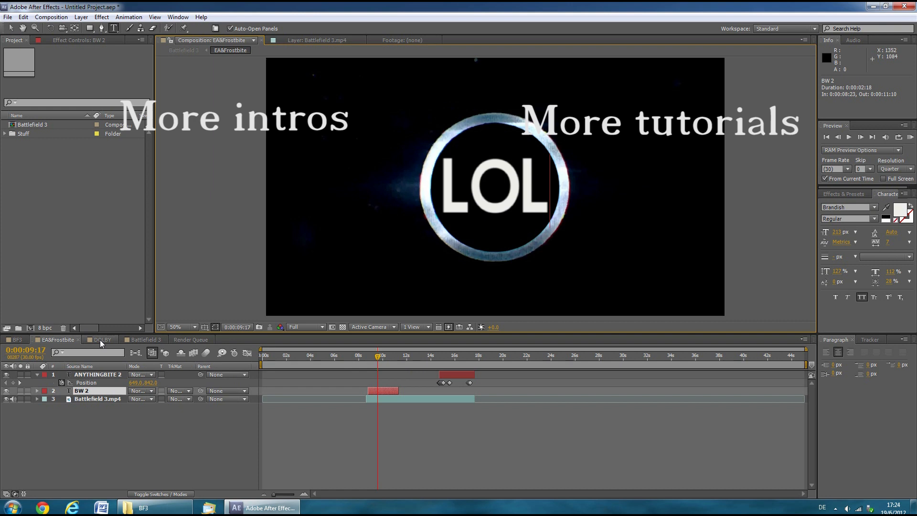
# - Show the DOLBY composition and change its BALLY text layer back to DOLBY
pyautogui.click(100, 339)
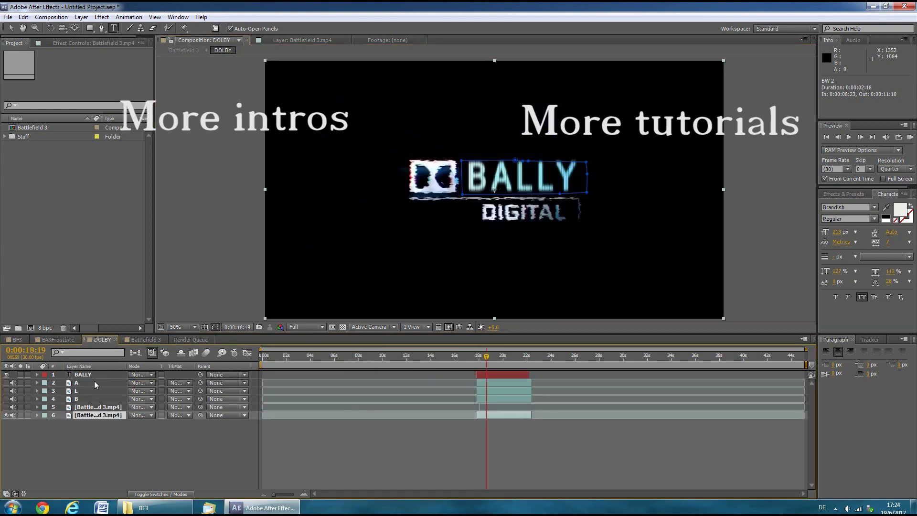
pyautogui.click(82, 374)
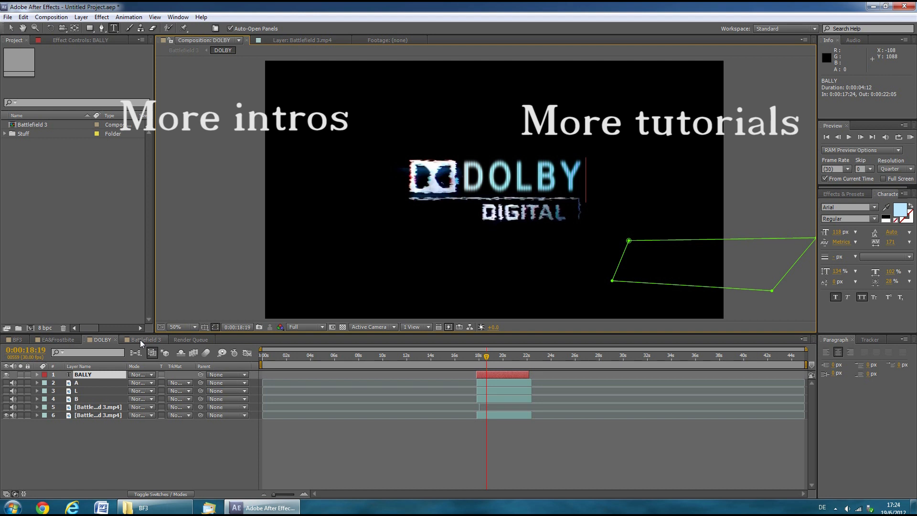
# - Return to the Battlefield 3 composition at the FIRST TITLE shot and select it in the Project panel
pyautogui.click(145, 339)
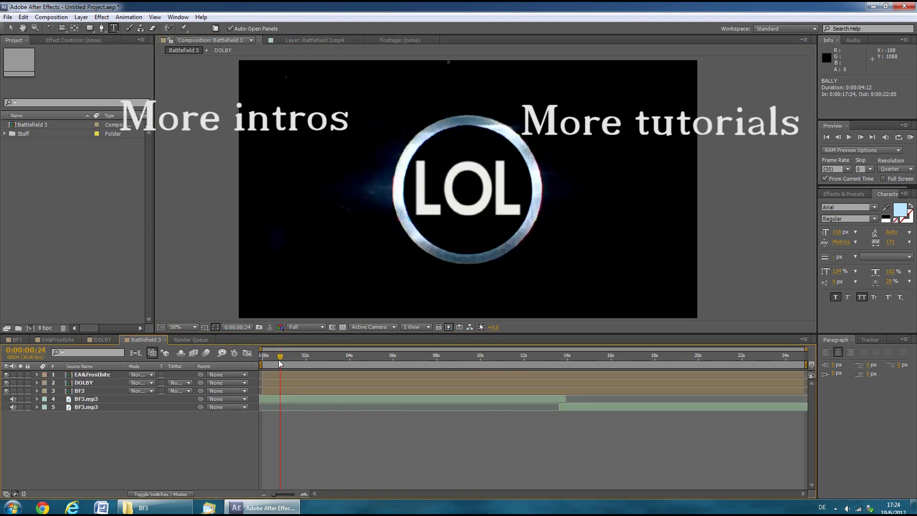
pyautogui.click(390, 355)
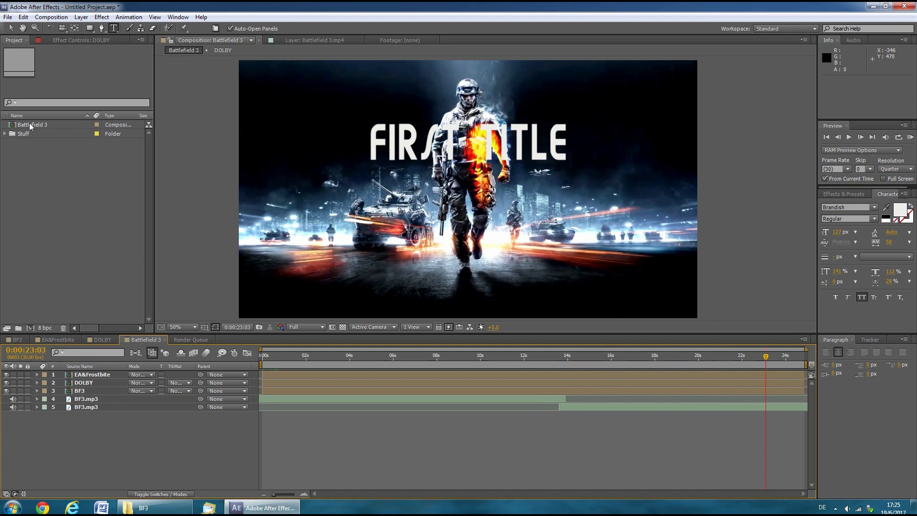
pyautogui.click(33, 124)
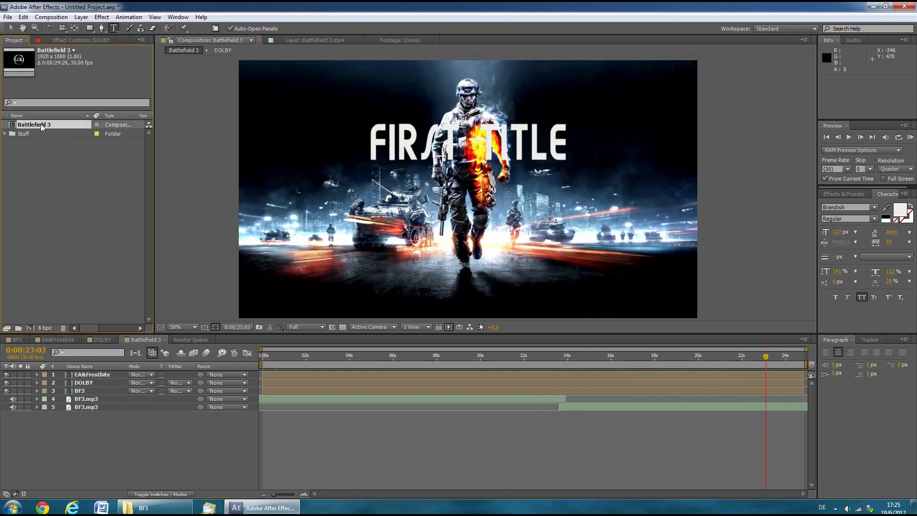
# - Add Battlefield 3 to the Render Queue with H.264 format and Audio Output enabled
pyautogui.click(51, 16)
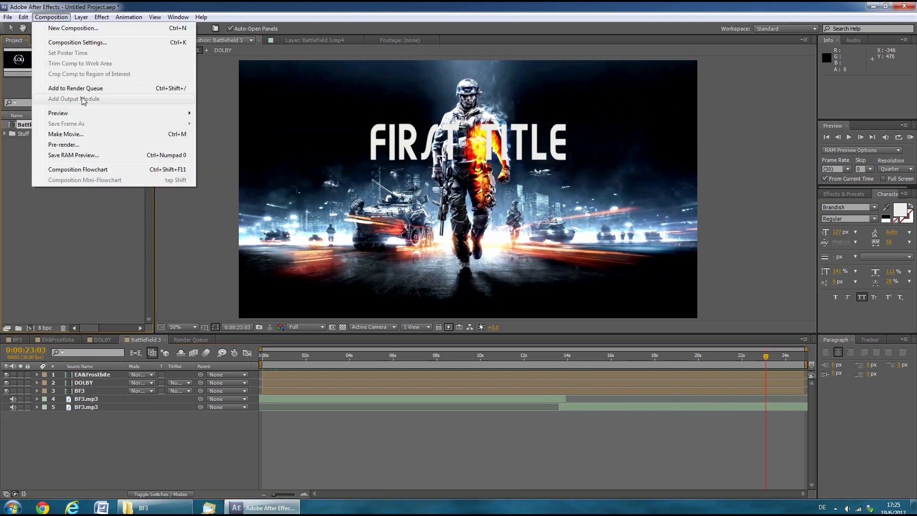
pyautogui.click(75, 88)
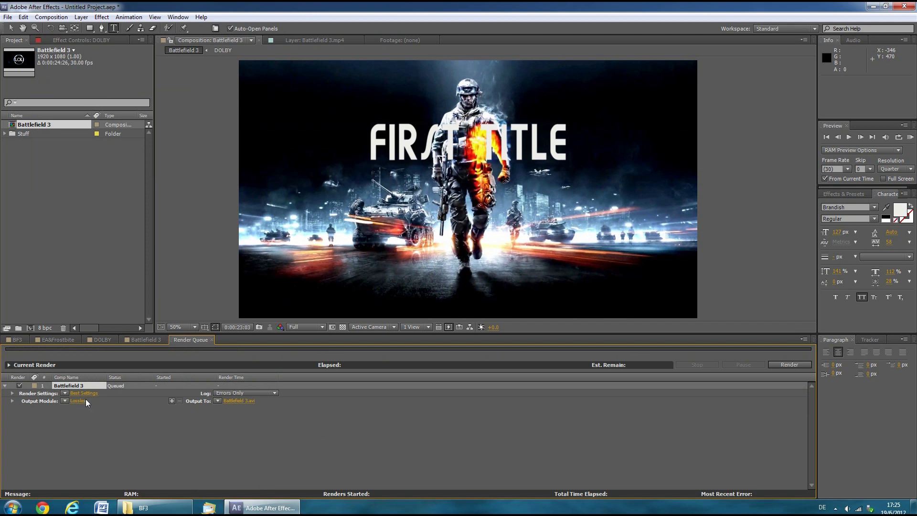
pyautogui.click(79, 400)
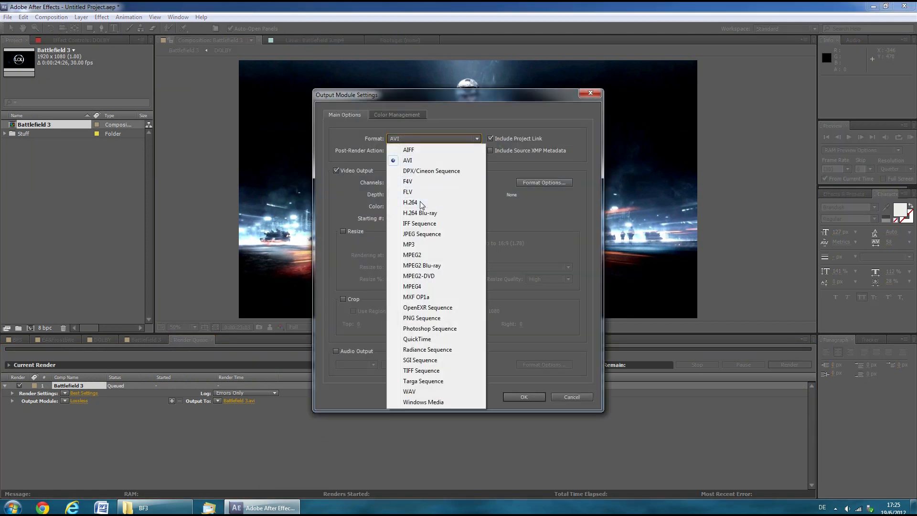
pyautogui.click(410, 203)
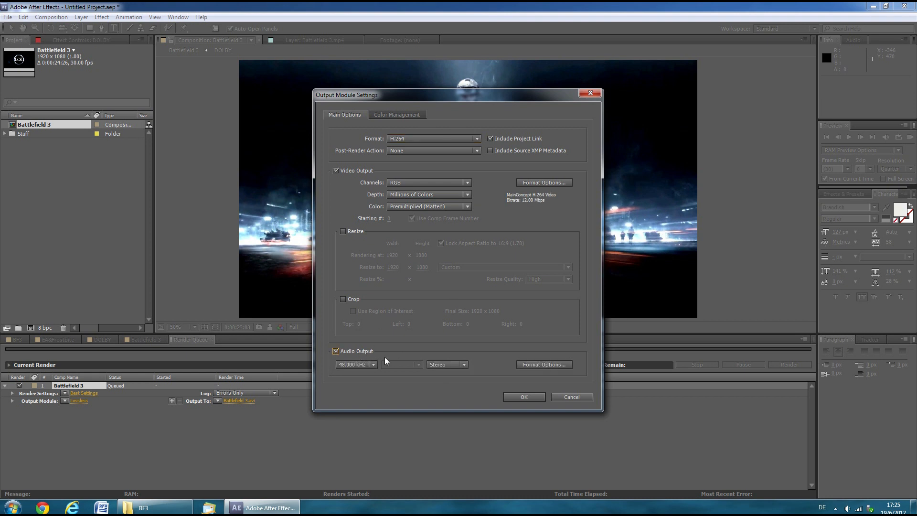
pyautogui.click(522, 396)
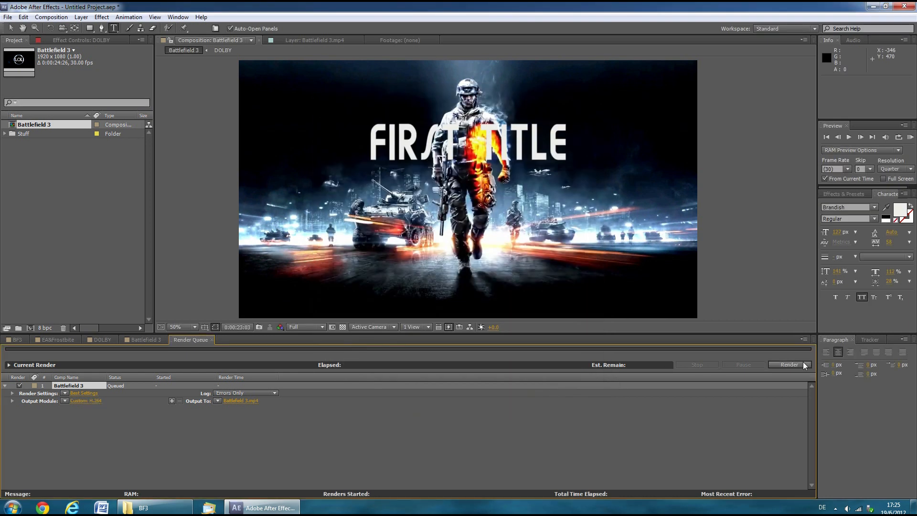